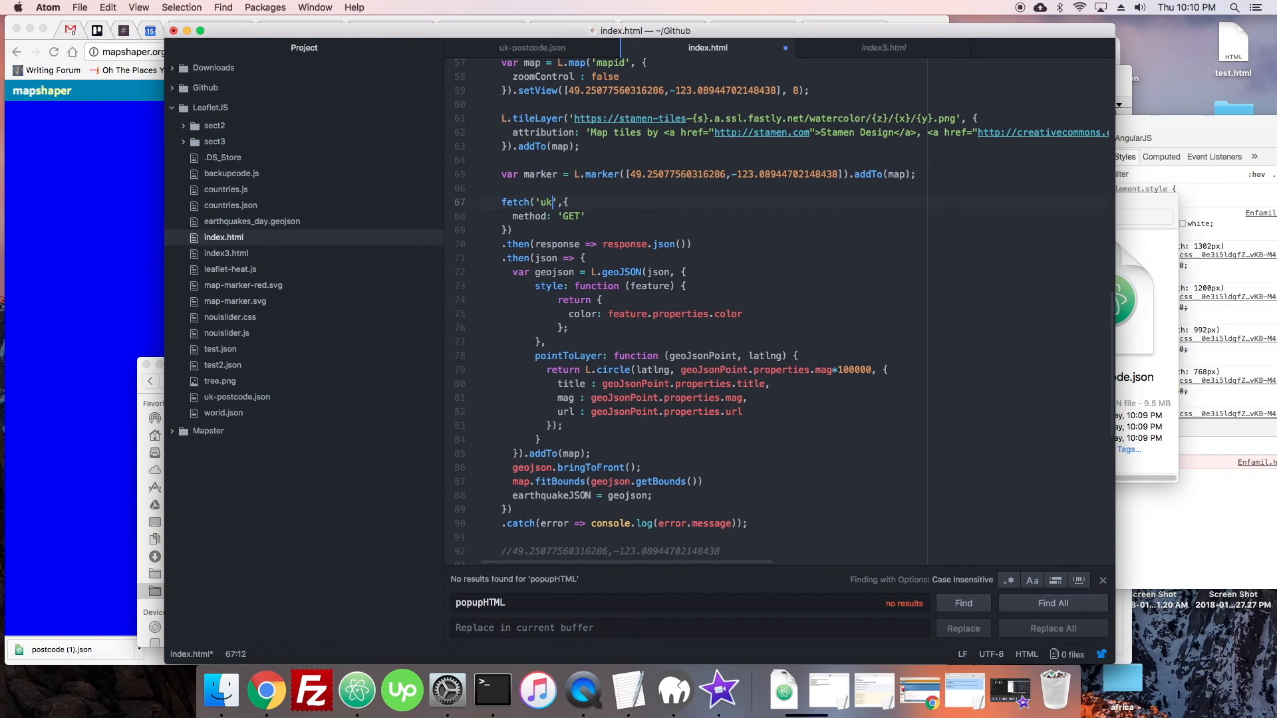
# - Pan the watercolor map on localhost:8000/index.html from open sea toward the coastline
pyautogui.click(491, 692)
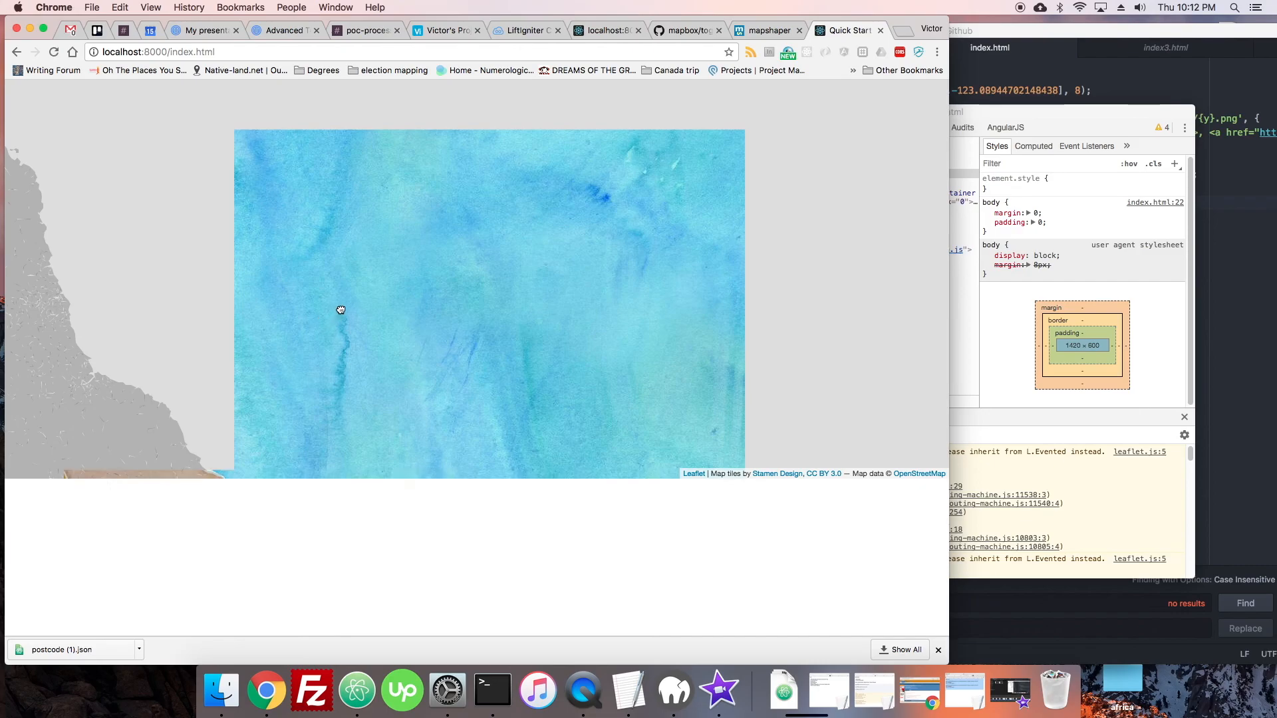
pyautogui.moveTo(341, 310); pyautogui.dragTo(455, 317)
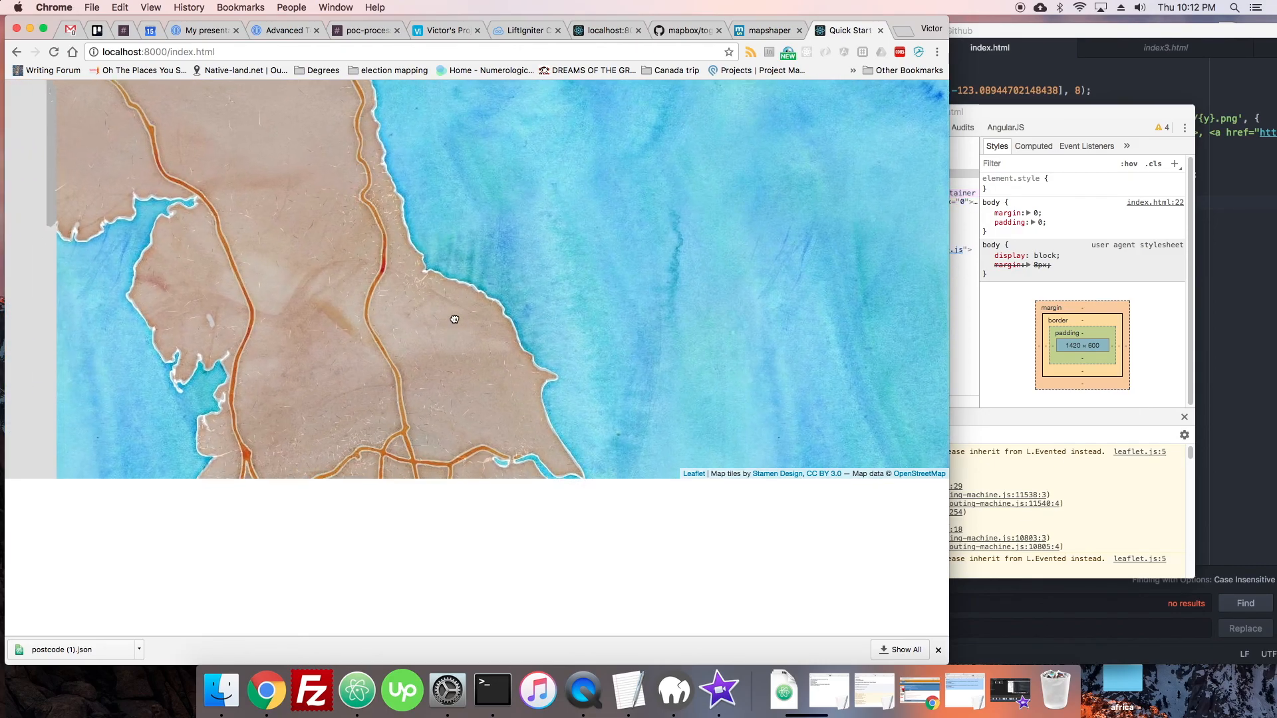
pyautogui.click(683, 31)
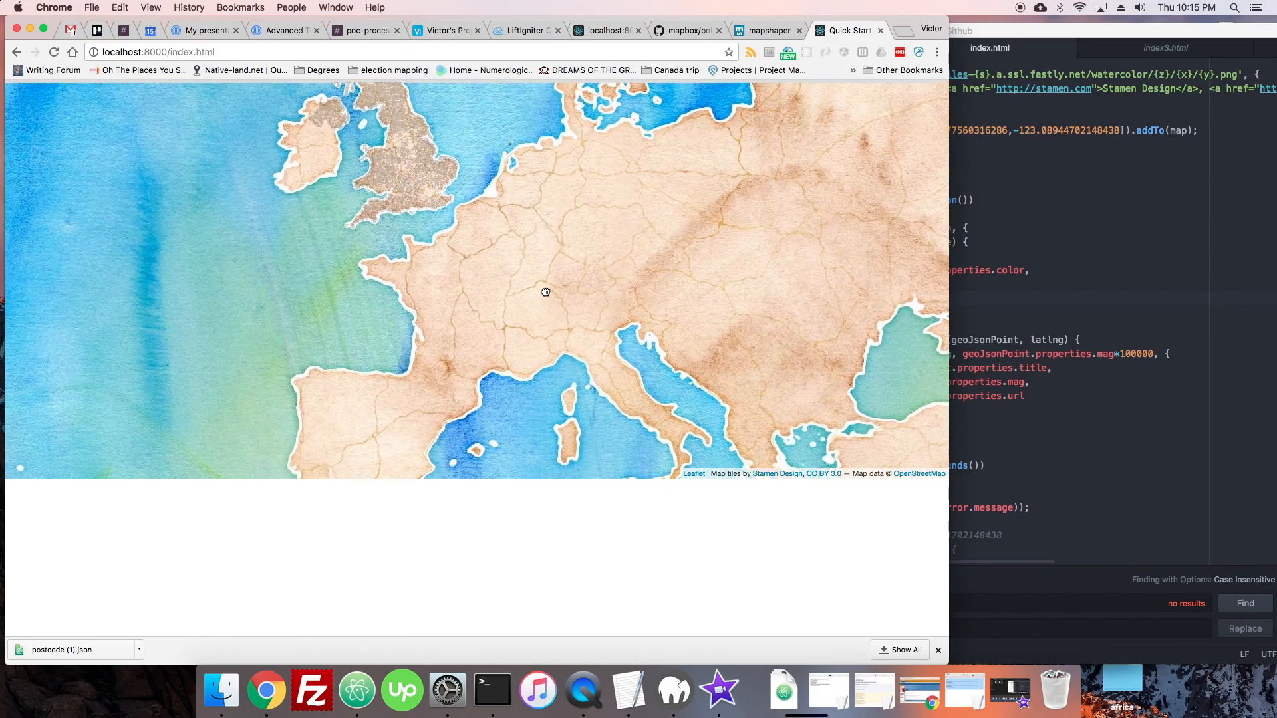
# - Drag the watercolor map to bring western and central Europe into view
pyautogui.moveTo(545, 291); pyautogui.dragTo(387, 303)
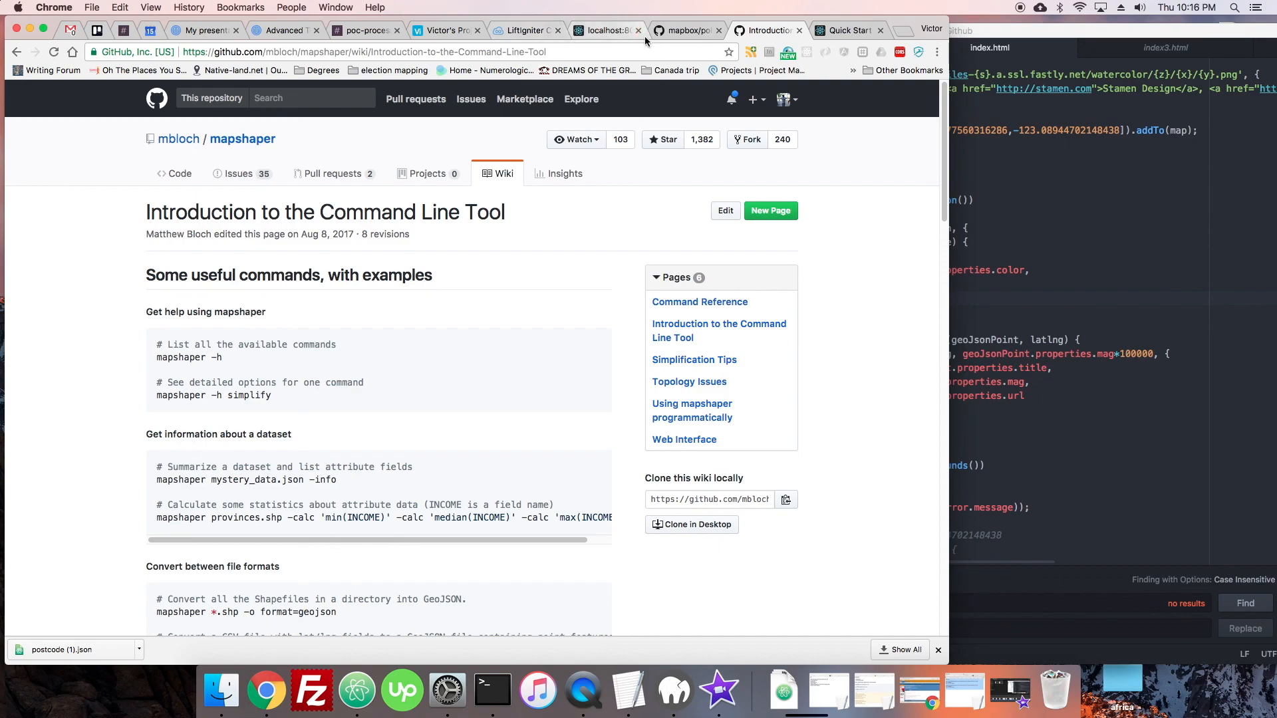
pyautogui.moveTo(585, 205)
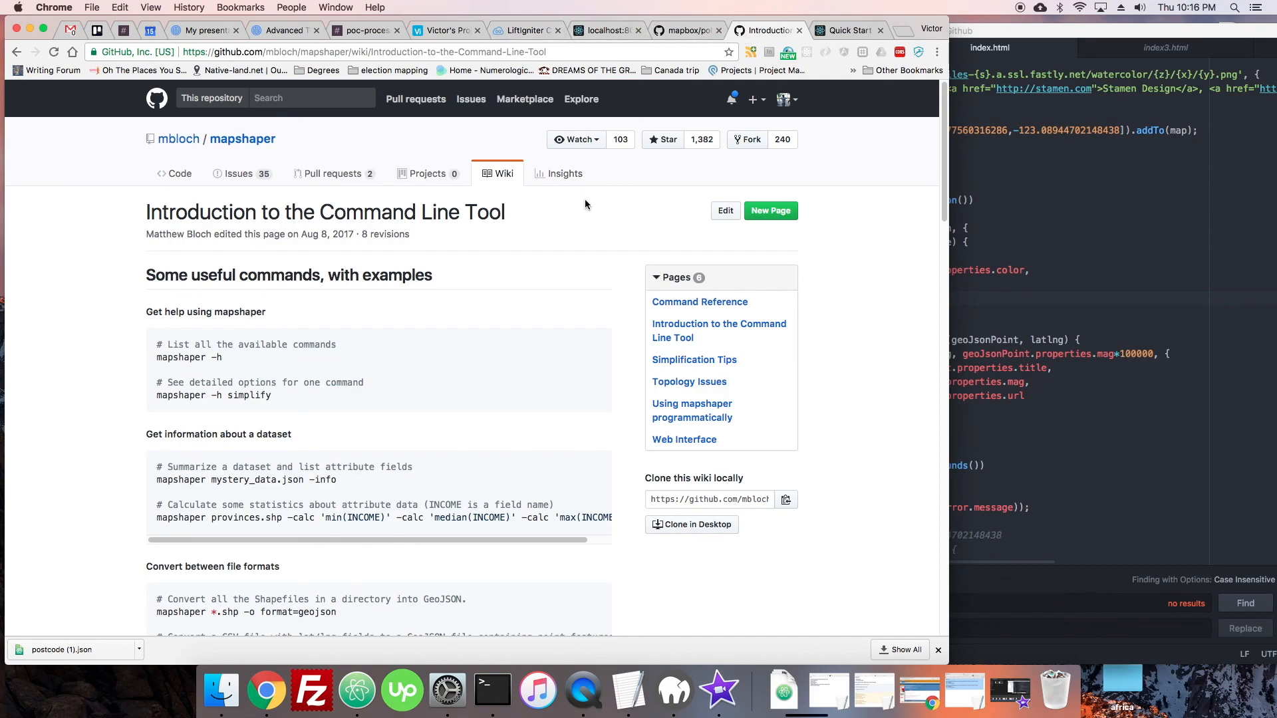
# - Switch to the mapbox/polyline GitHub repository page
pyautogui.click(684, 31)
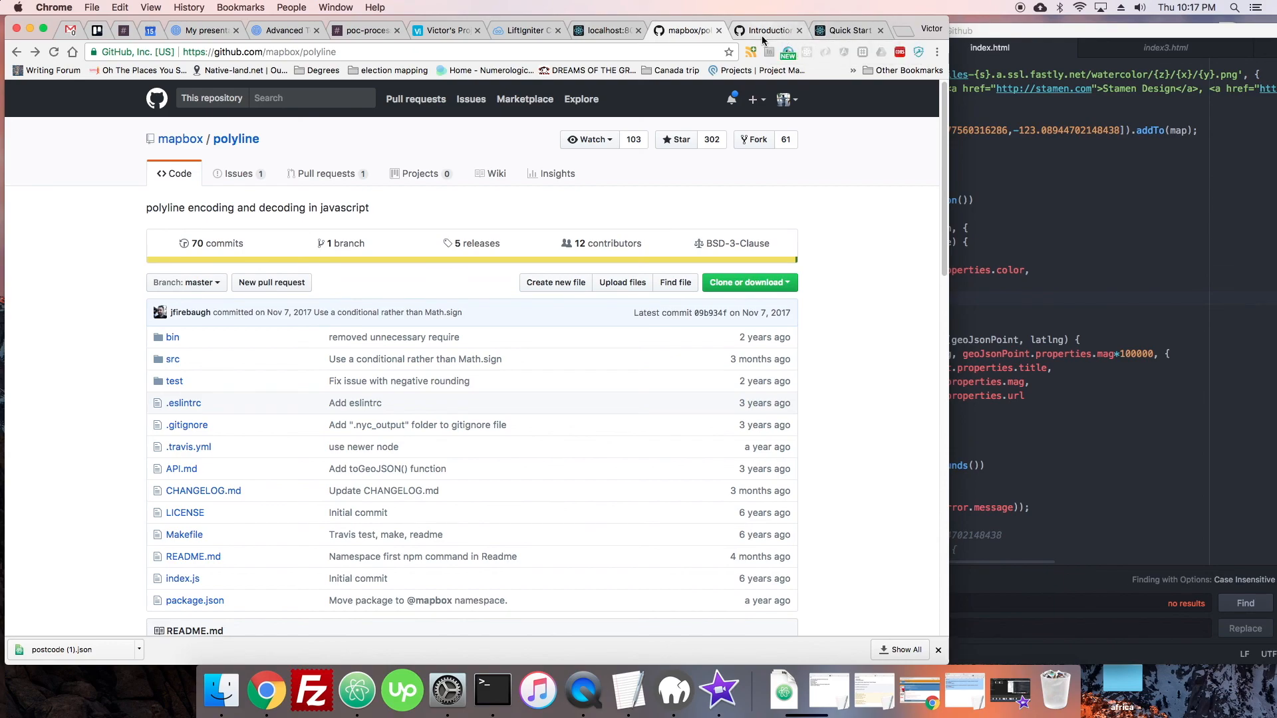